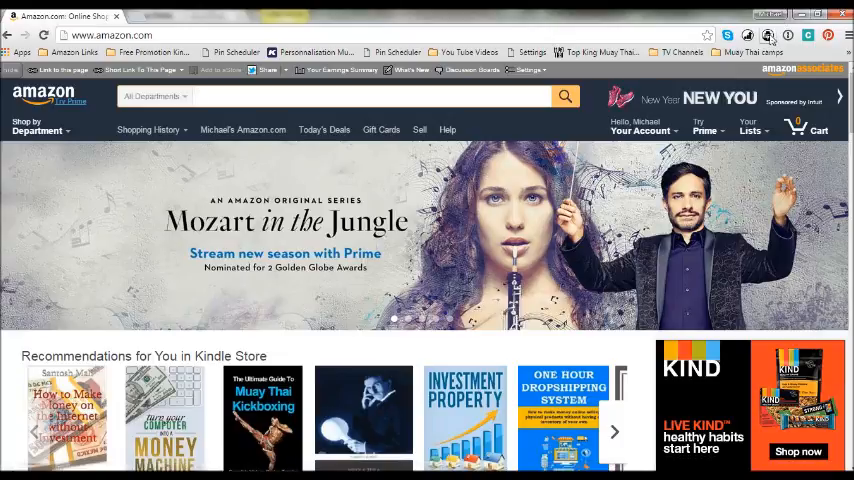
{"action": "mouse_move", "coordinate": [768, 37]}
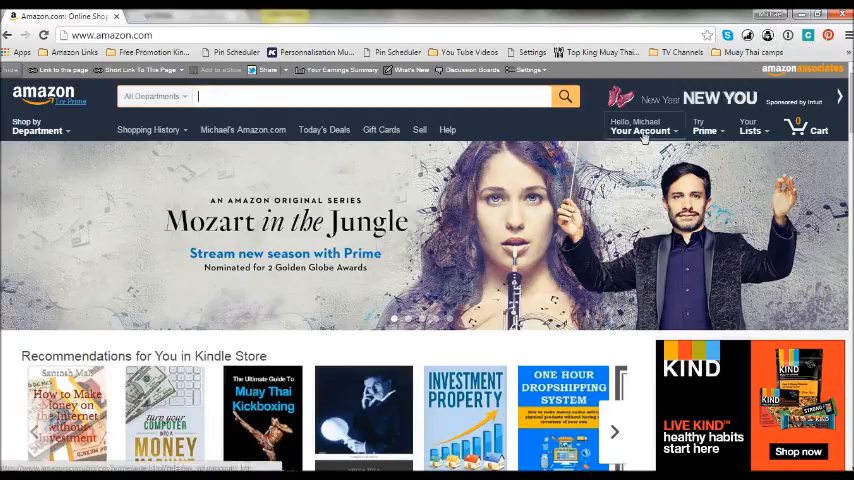
- Set Amazon's search department dropdown to Kindle Store
{"action": "left_click", "coordinate": [152, 96]}
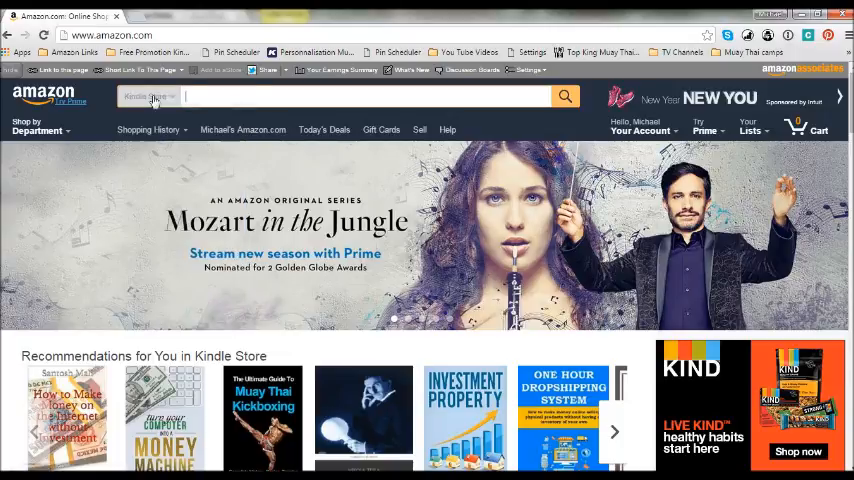
- Search the Kindle Store for 'buddhism'
{"action": "type", "text": "b"}
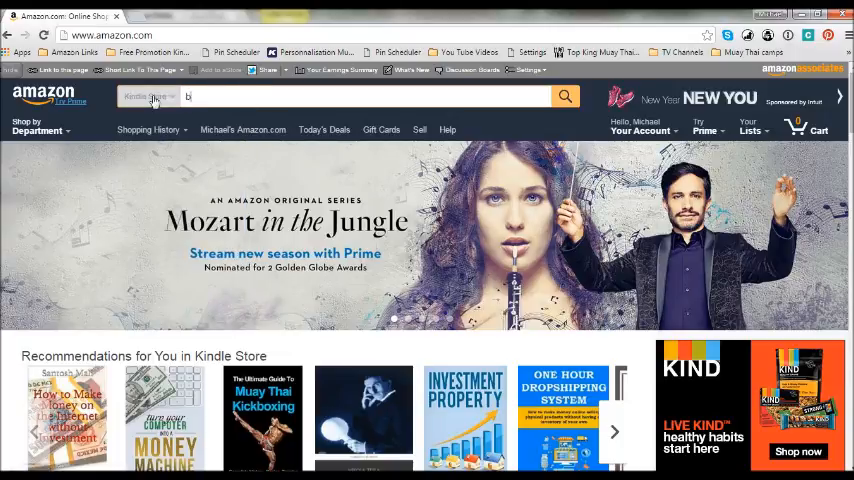
{"action": "type", "text": "uddhism"}
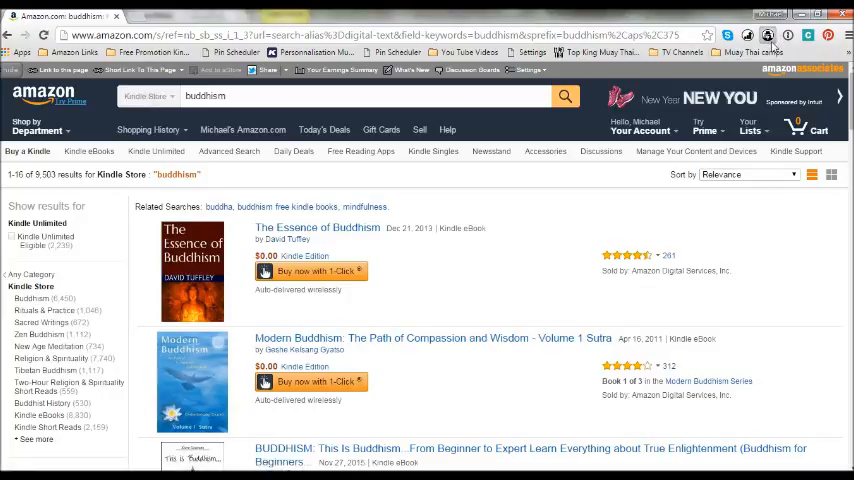
- Run KDSPY on the buddhism results and open its Keyword Analysis table
{"action": "left_click", "coordinate": [770, 37]}
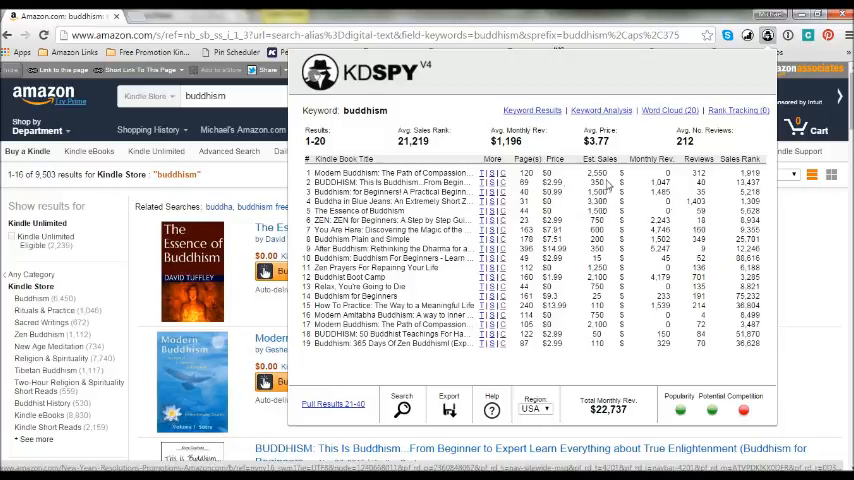
{"action": "mouse_move", "coordinate": [605, 185]}
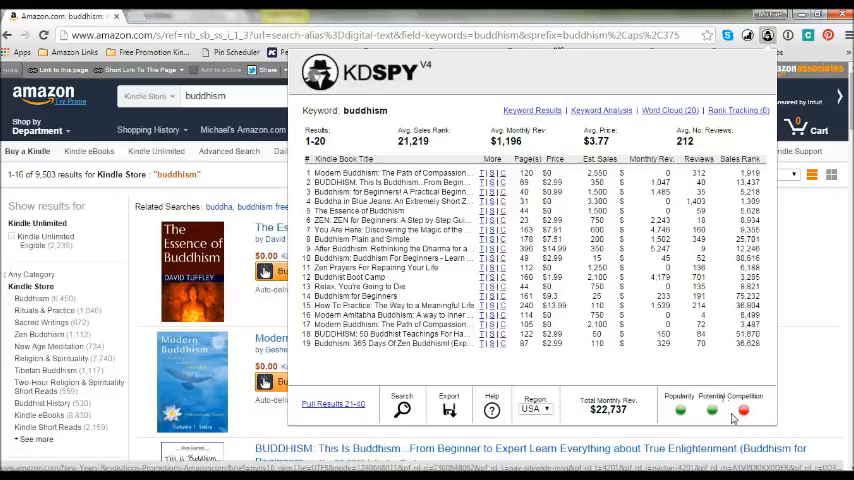
{"action": "mouse_move", "coordinate": [745, 410]}
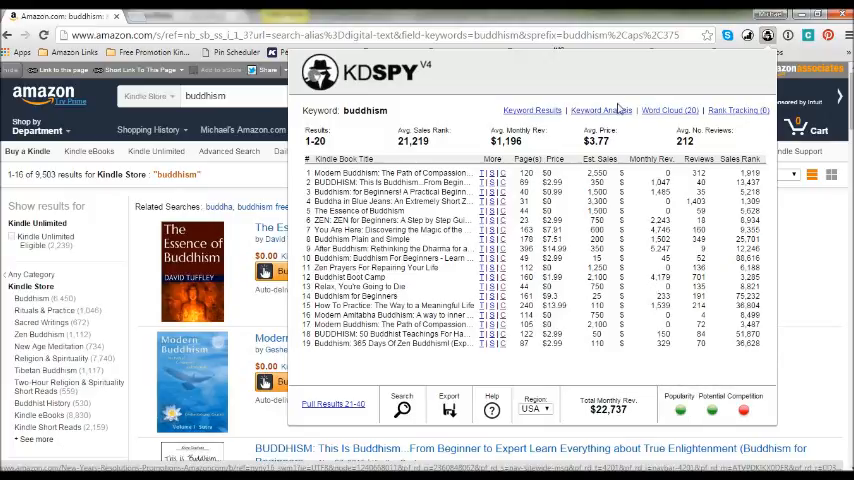
{"action": "left_click", "coordinate": [600, 110]}
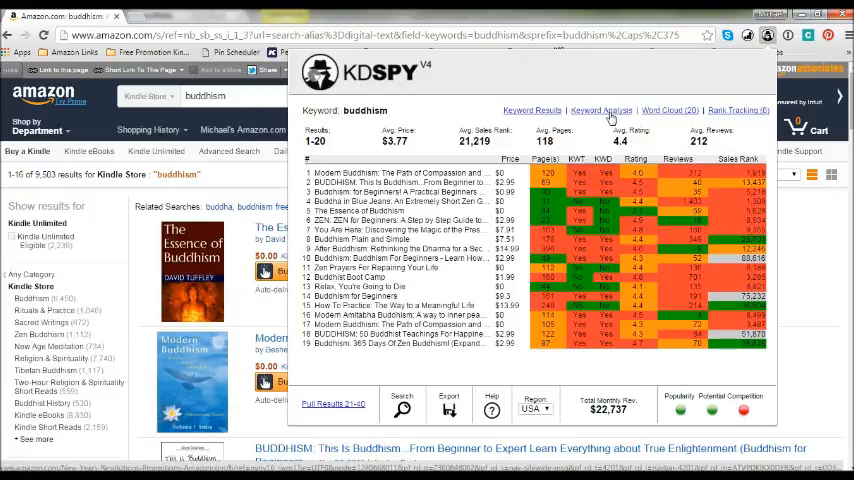
{"action": "mouse_move", "coordinate": [551, 120]}
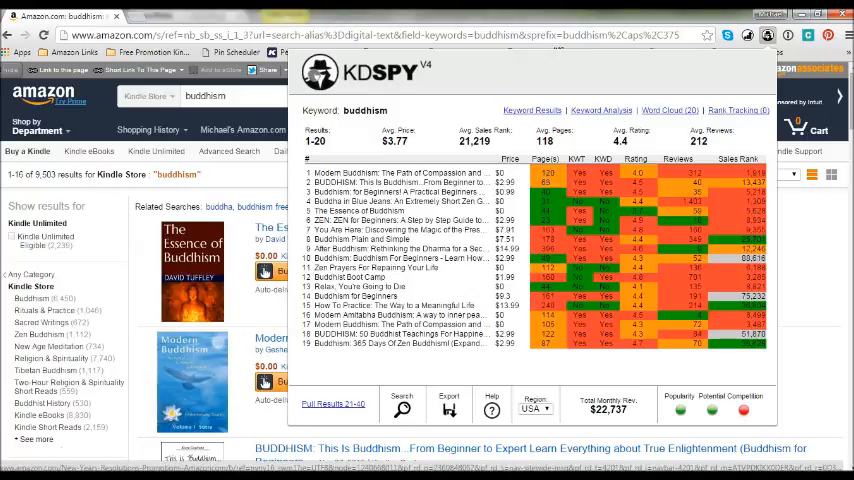
{"action": "mouse_move", "coordinate": [525, 193]}
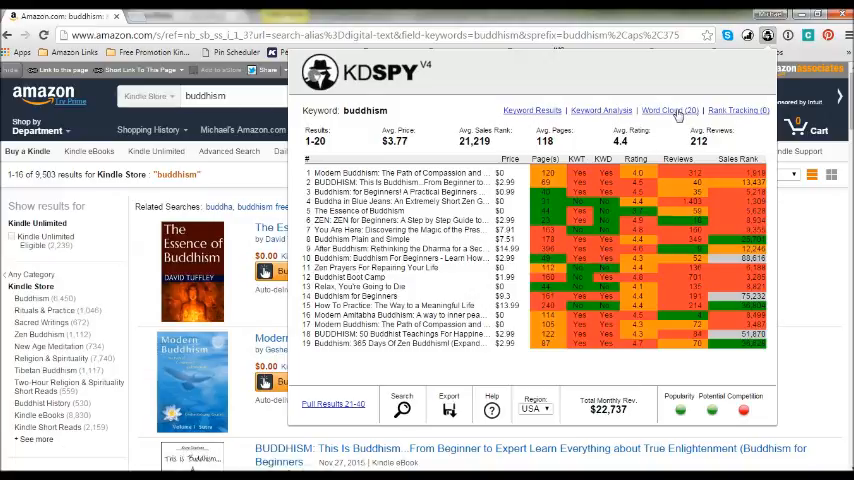
- Open KDSPY's Word Cloud (20) for the top buddhism titles
{"action": "left_click", "coordinate": [662, 110]}
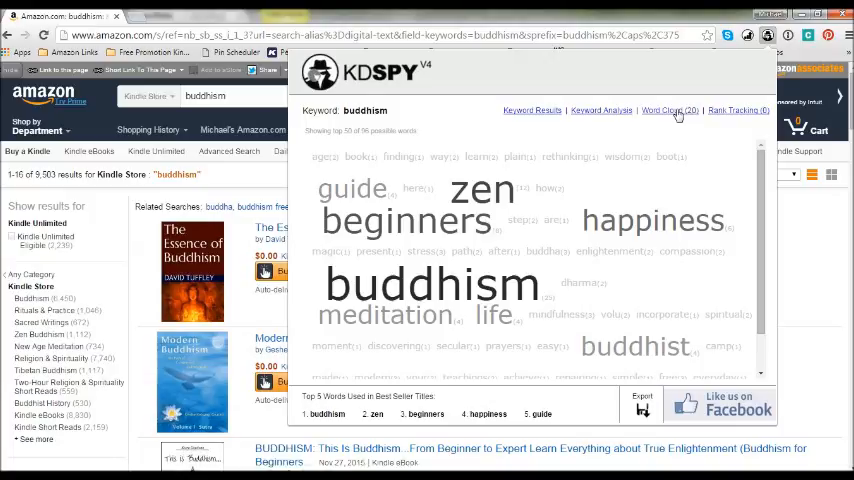
{"action": "mouse_move", "coordinate": [572, 297]}
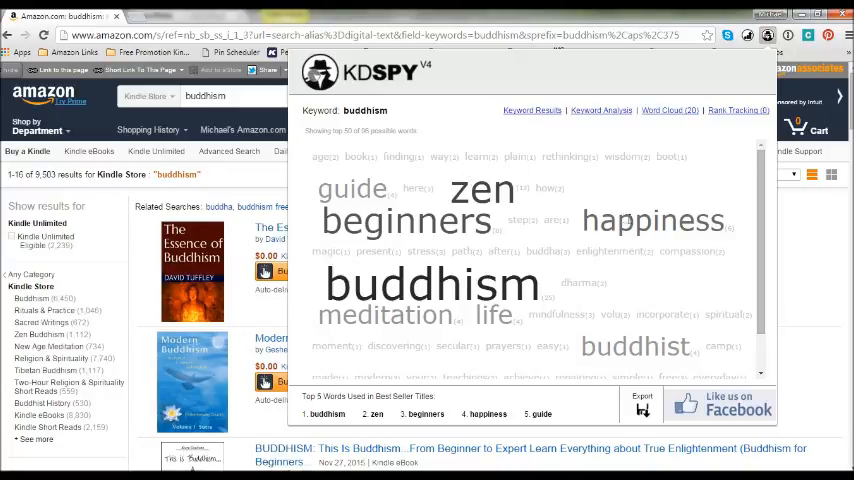
{"action": "mouse_move", "coordinate": [630, 219]}
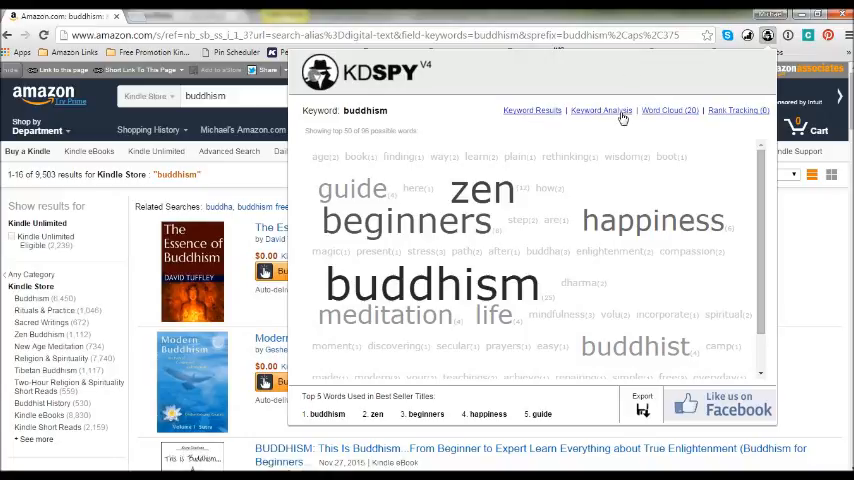
- Enter 'budd' in KDSPY's keyword search to list buddhism phrase suggestions
{"action": "left_click", "coordinate": [532, 110]}
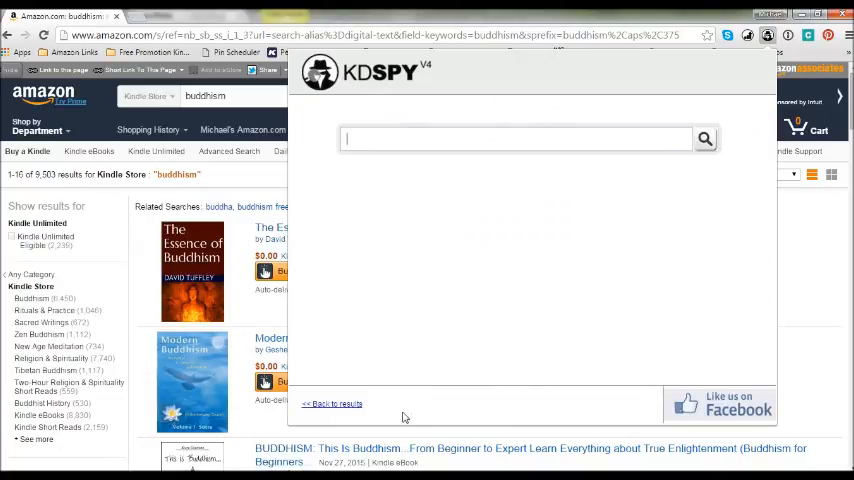
{"action": "type", "text": "buddhism"}
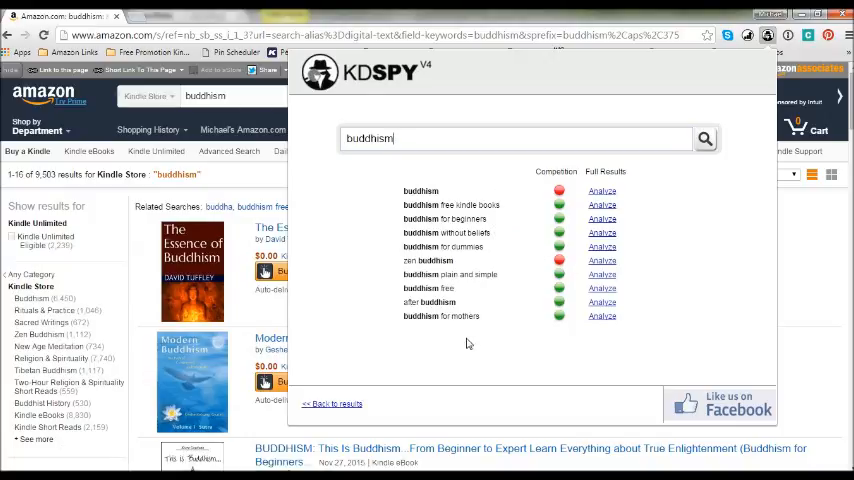
{"action": "mouse_move", "coordinate": [520, 220]}
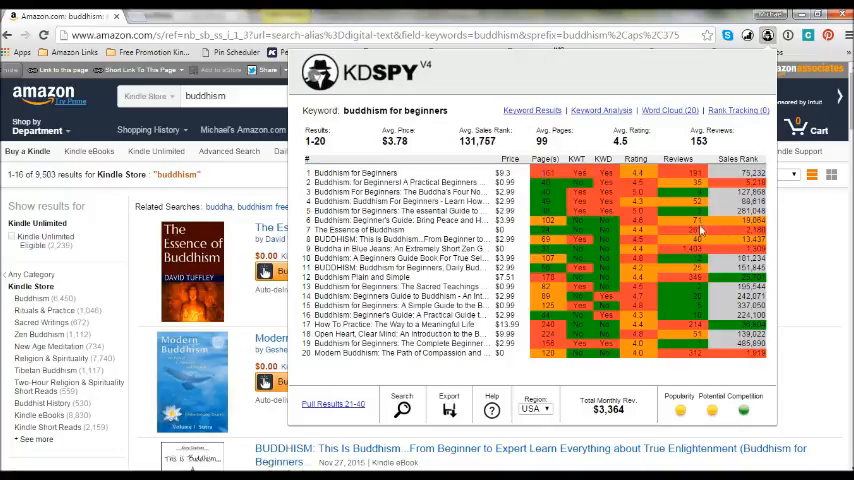
{"action": "mouse_move", "coordinate": [623, 205]}
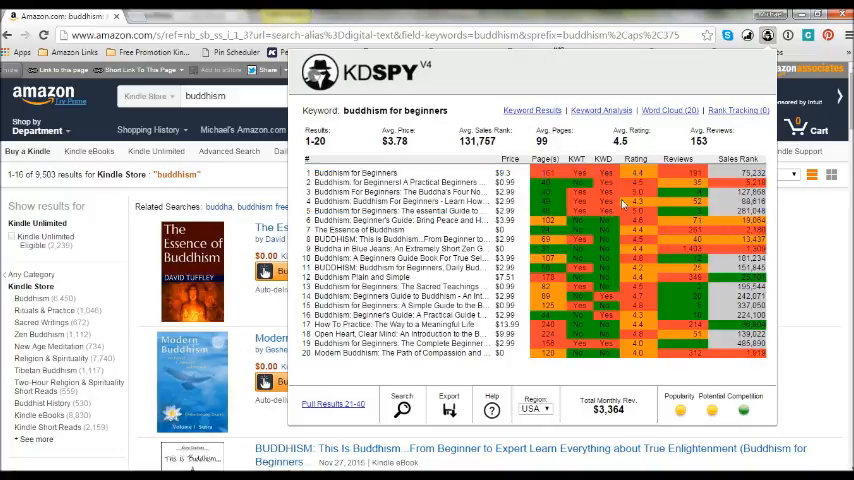